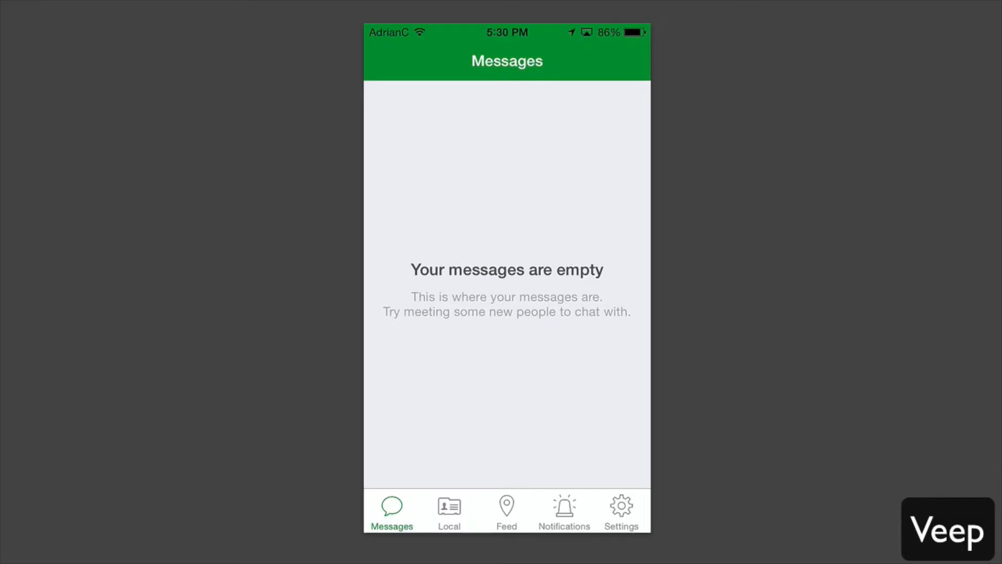
Switch from the empty Messages inbox to the Local tab of nearby users.
click(449, 512)
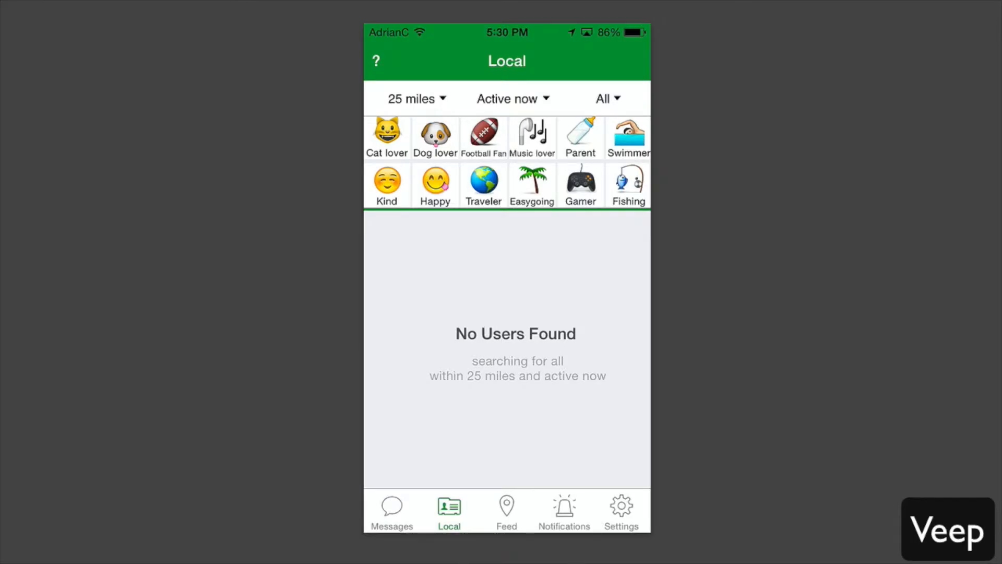
Filter Local results to Any distance, active now, Male (after briefly Female), and Dog lover.
click(411, 98)
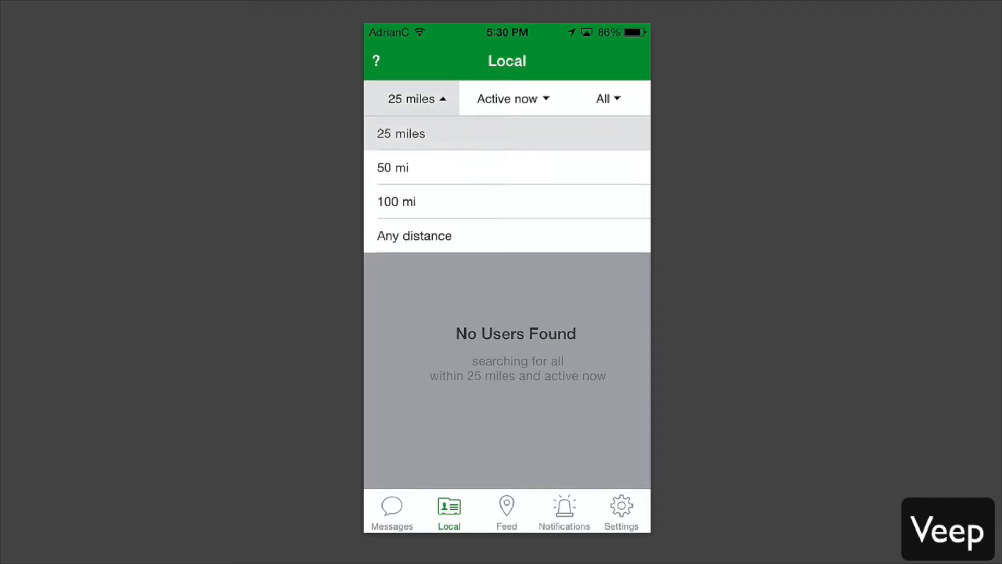
click(414, 235)
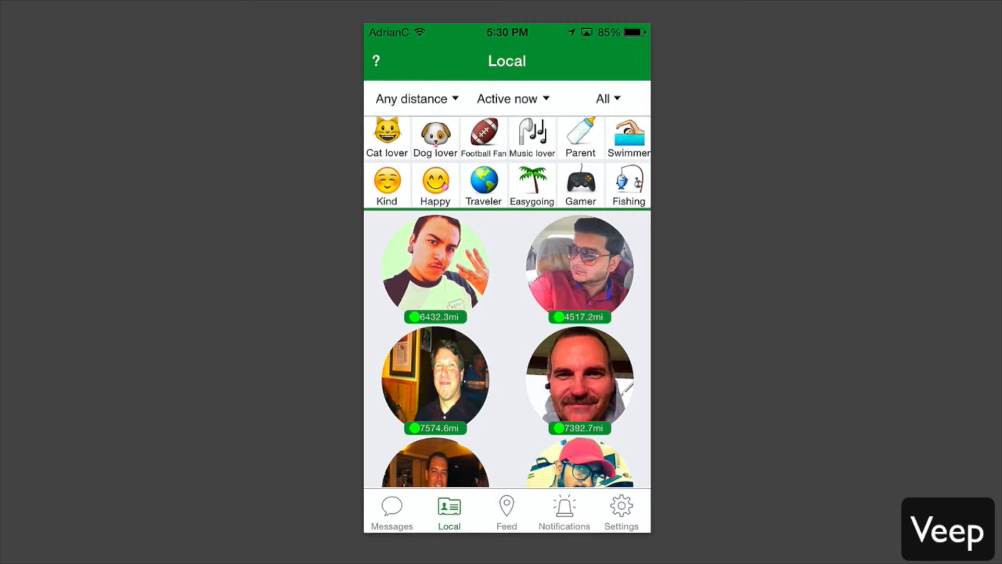
click(507, 99)
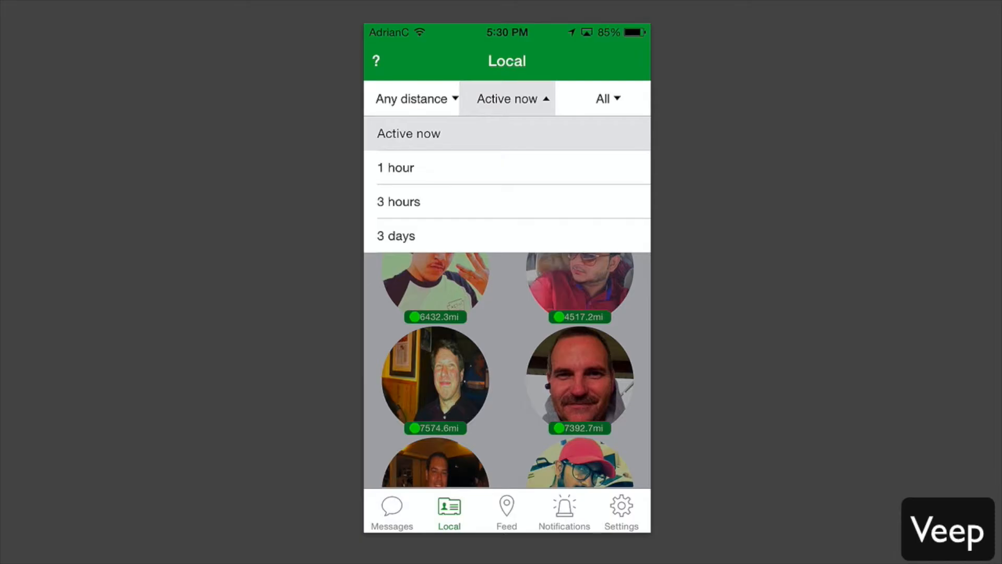
click(605, 99)
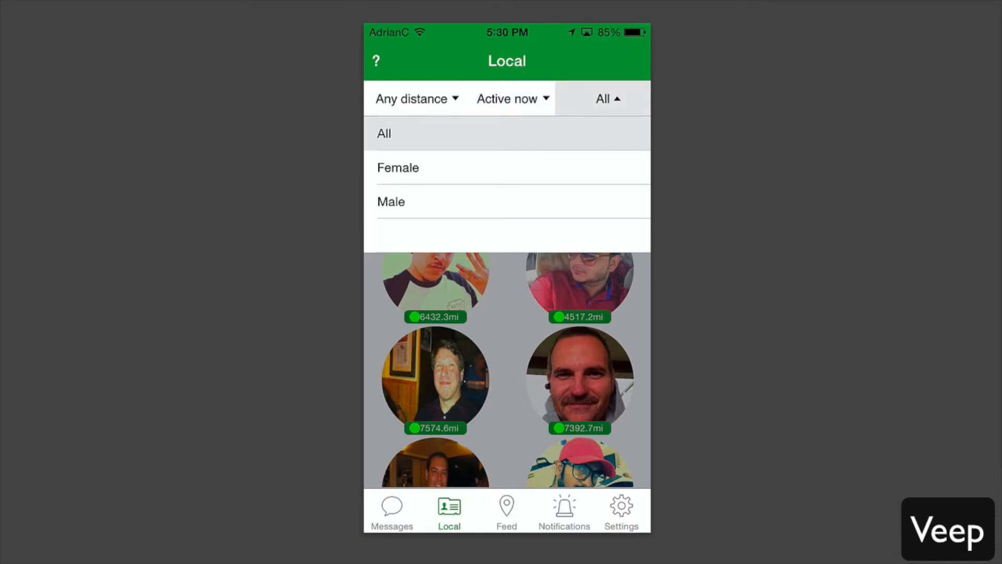
click(398, 168)
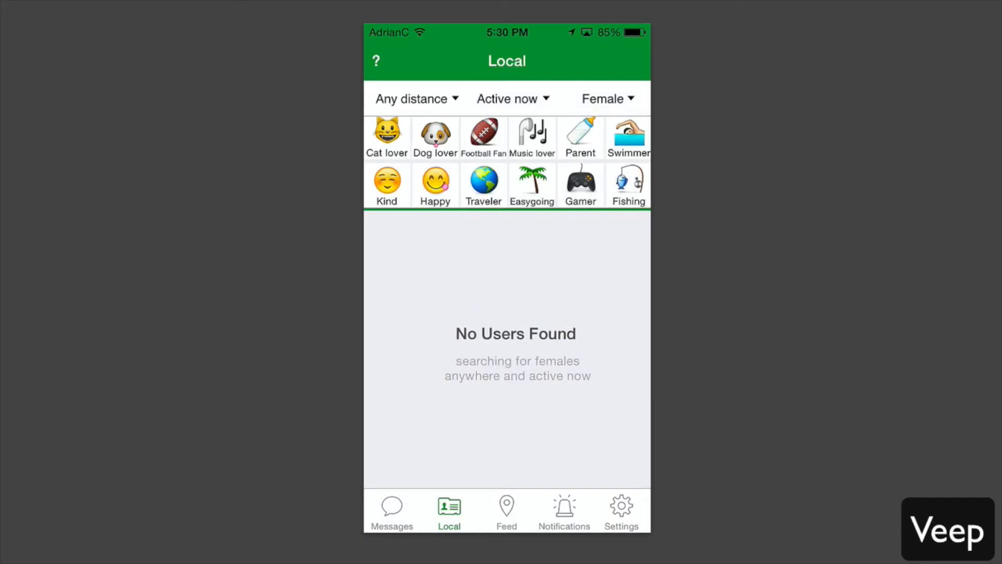
click(606, 98)
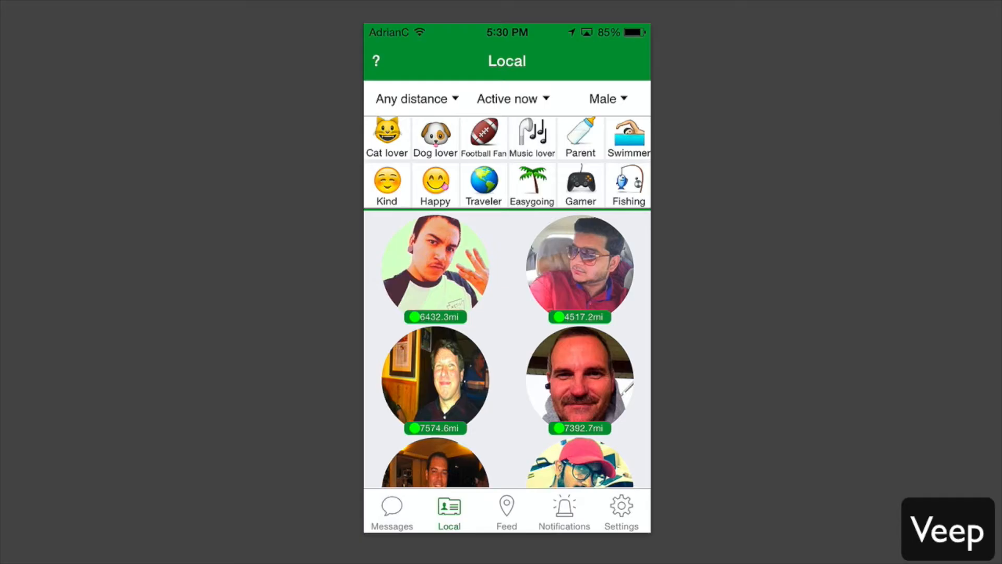
click(435, 136)
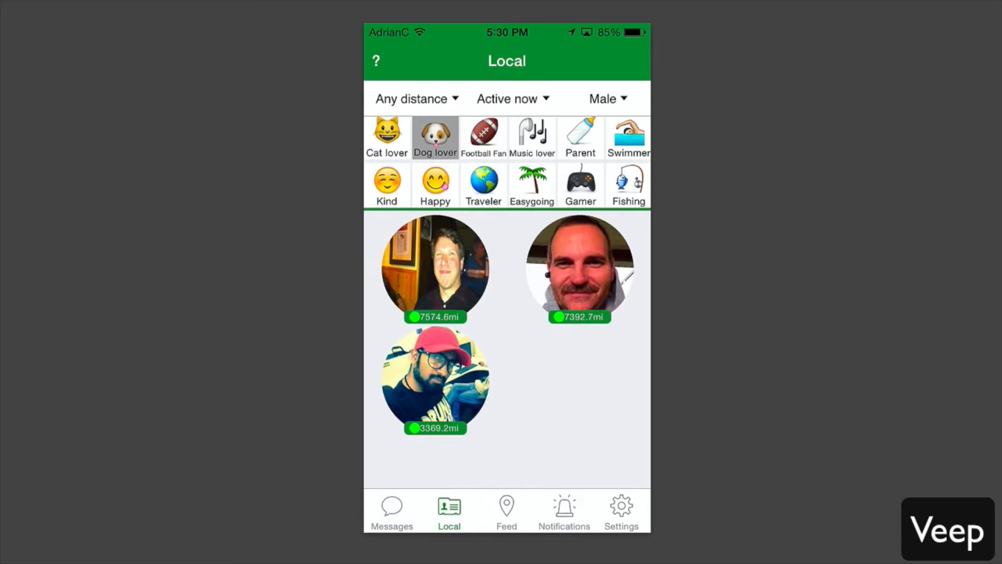
Add Happy and Traveler interests, toggle gender Female and back to Male, then view Feed.
click(436, 186)
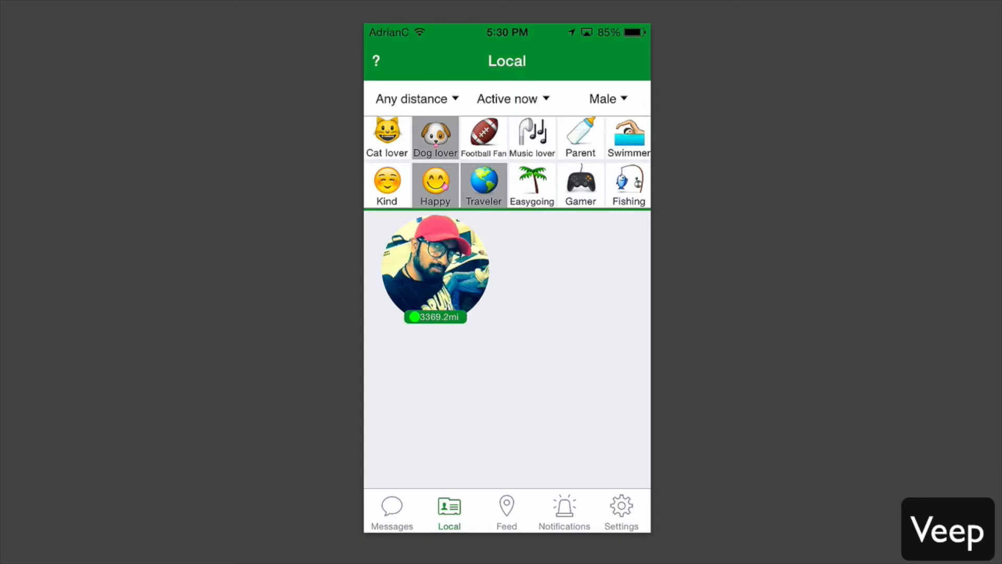
click(606, 99)
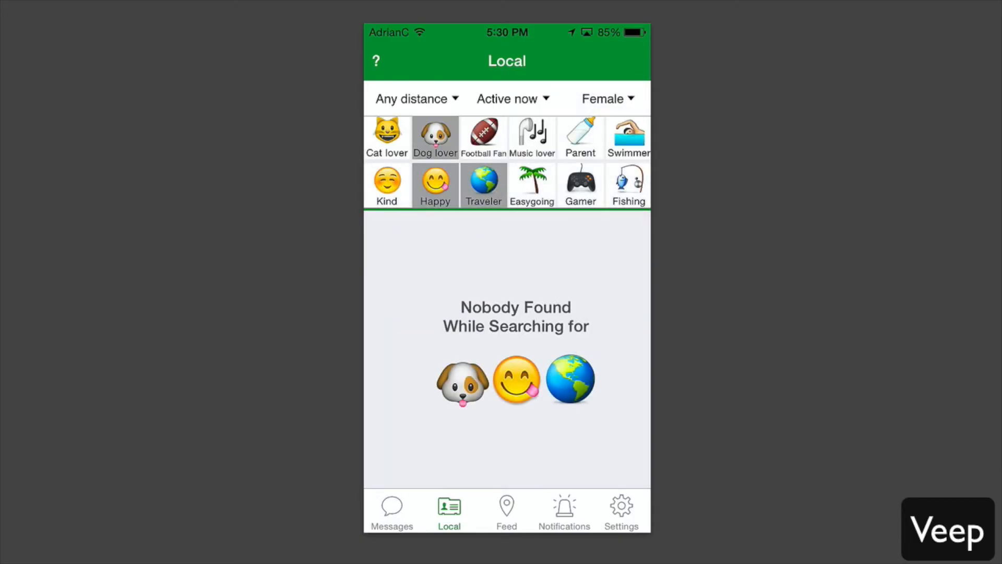
click(607, 99)
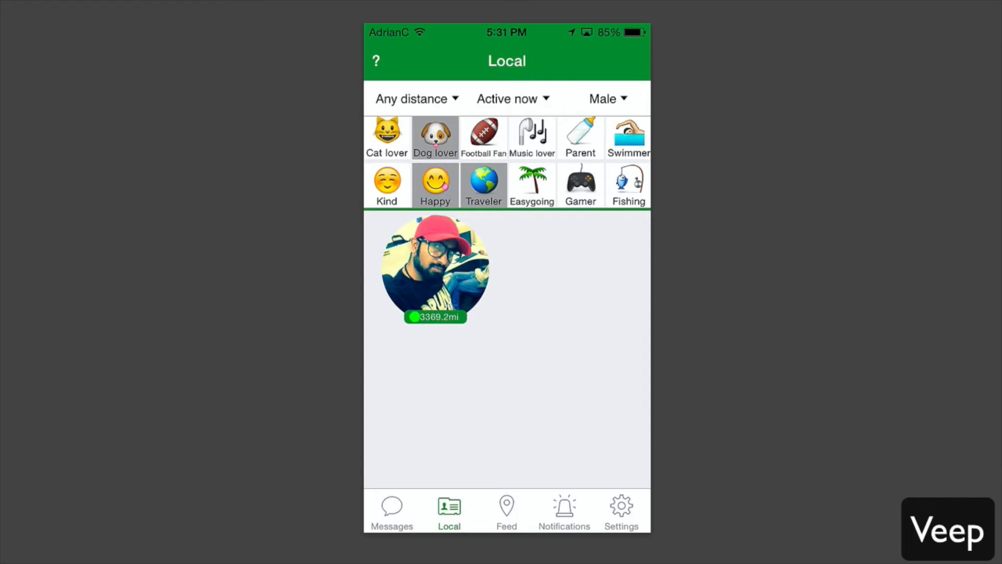
click(506, 511)
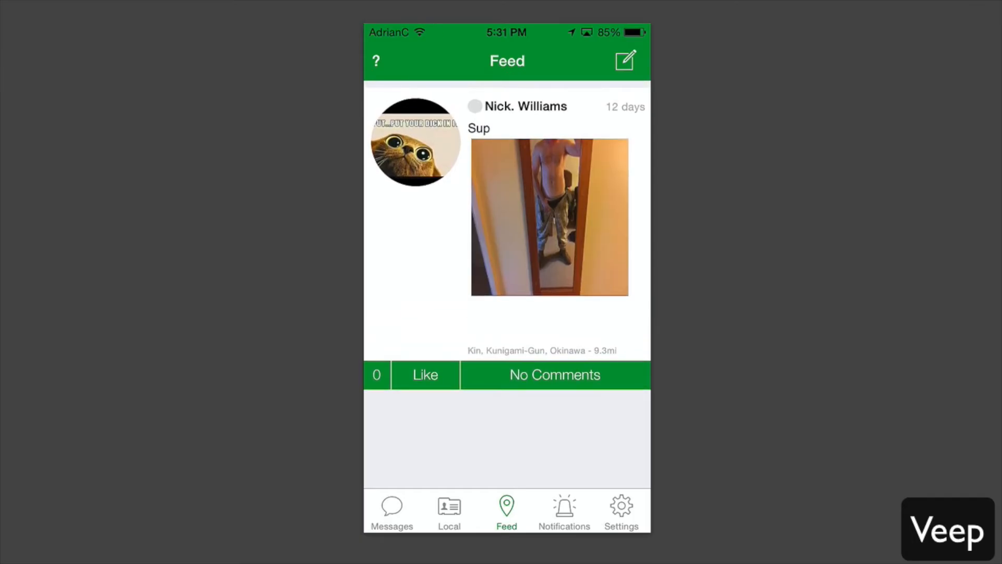
Preview the new-post form, return to Feed, view empty Notifications, then scroll through Settings.
click(626, 59)
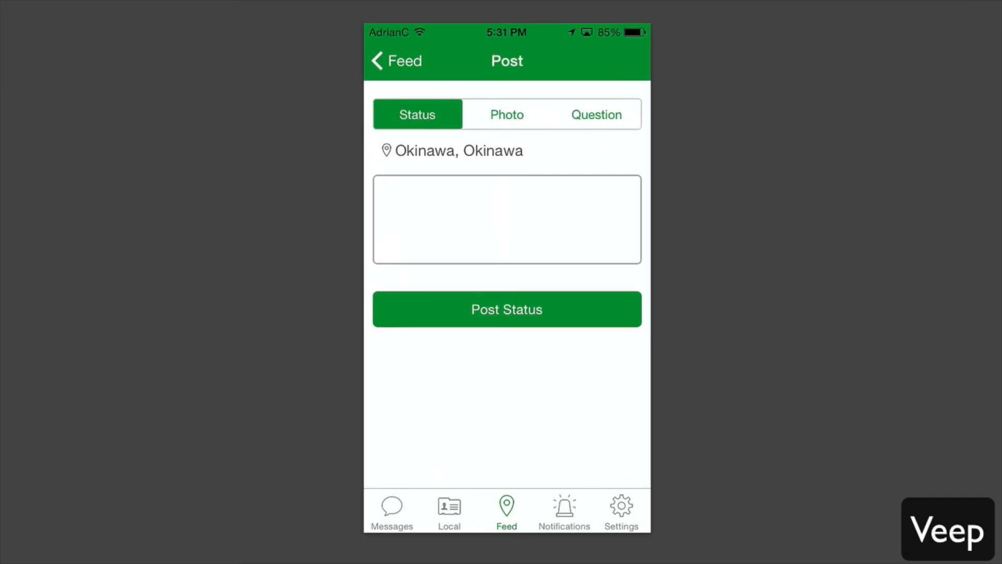
click(395, 61)
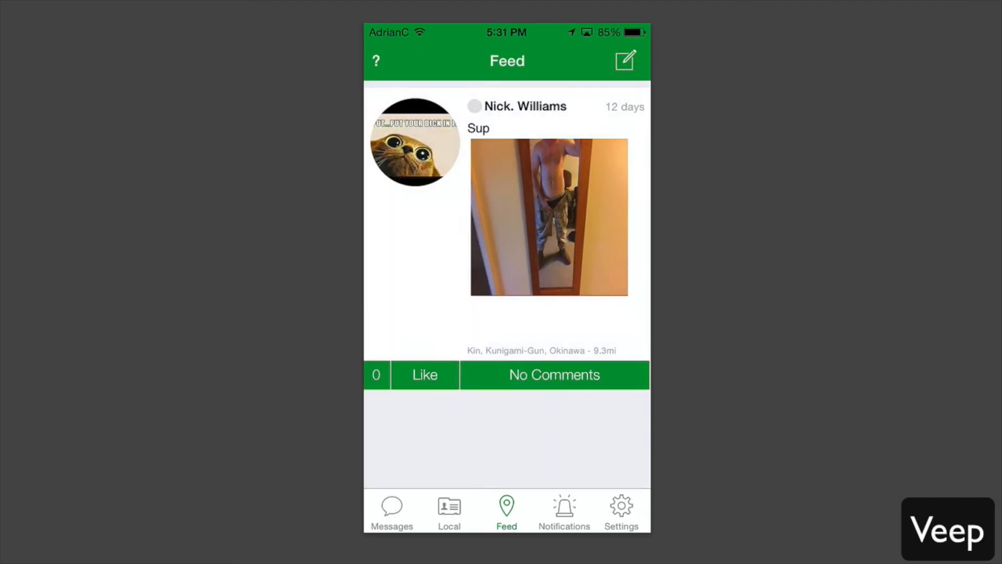
click(564, 511)
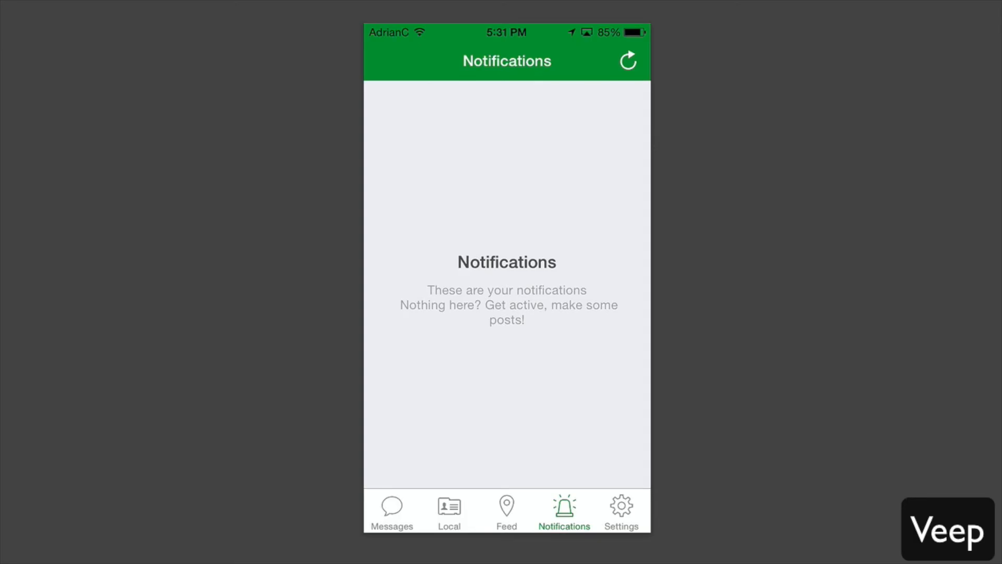
click(621, 512)
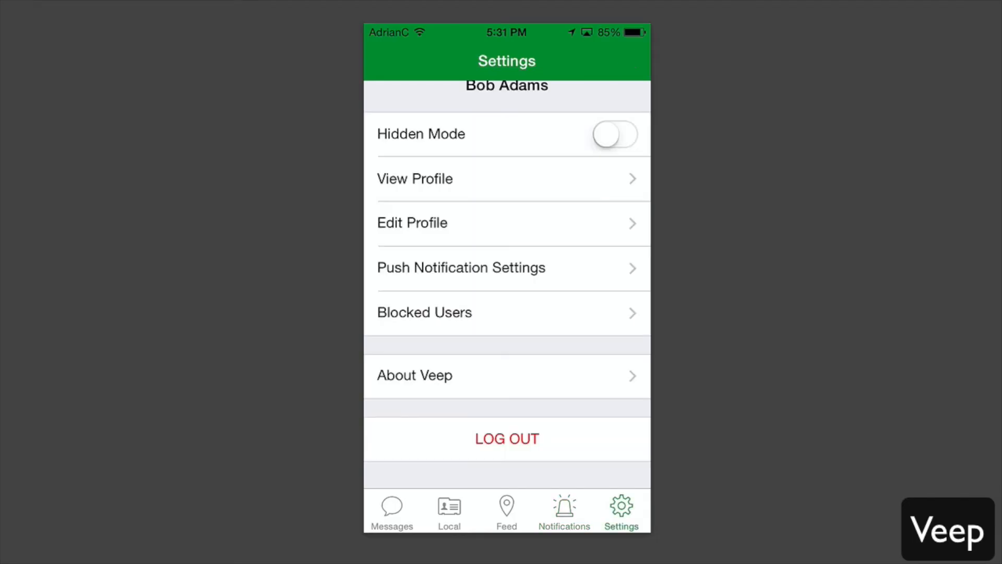
scroll(down, 3)
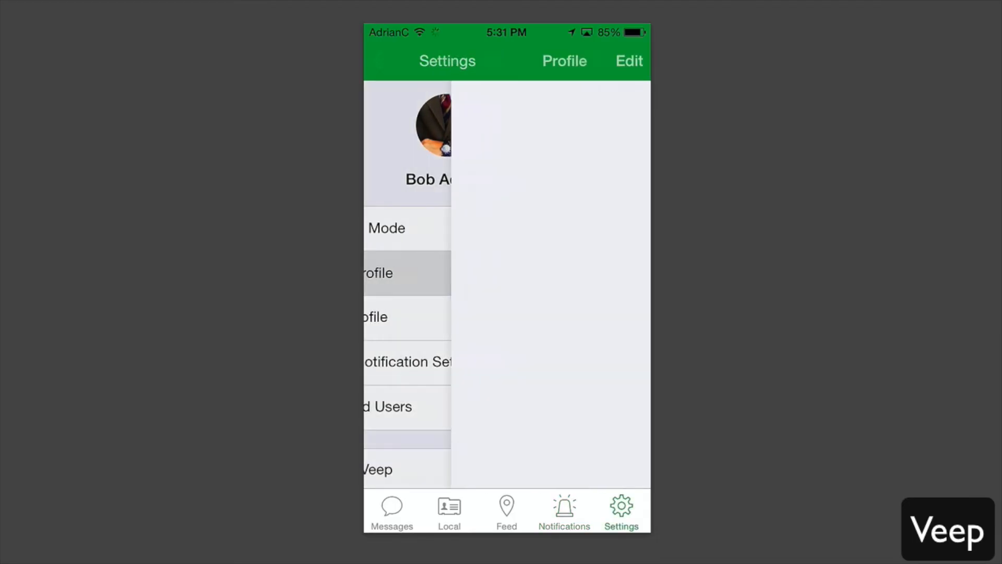
click(377, 273)
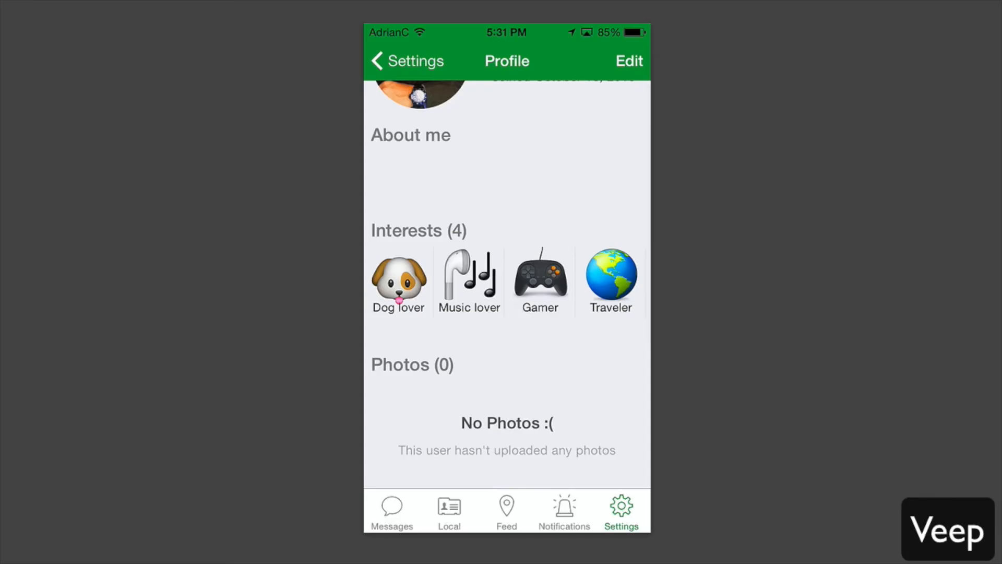
scroll(down, 3)
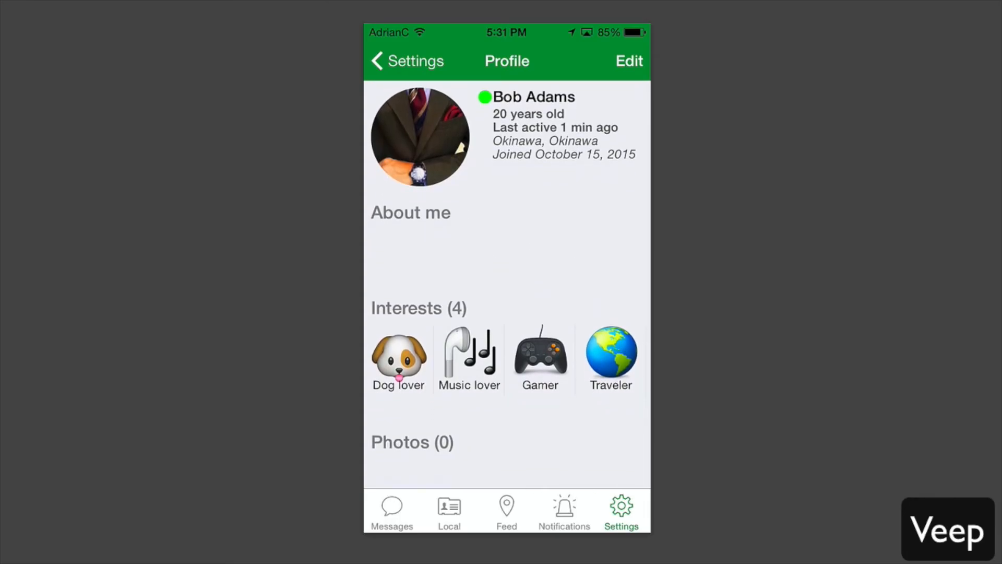
click(407, 60)
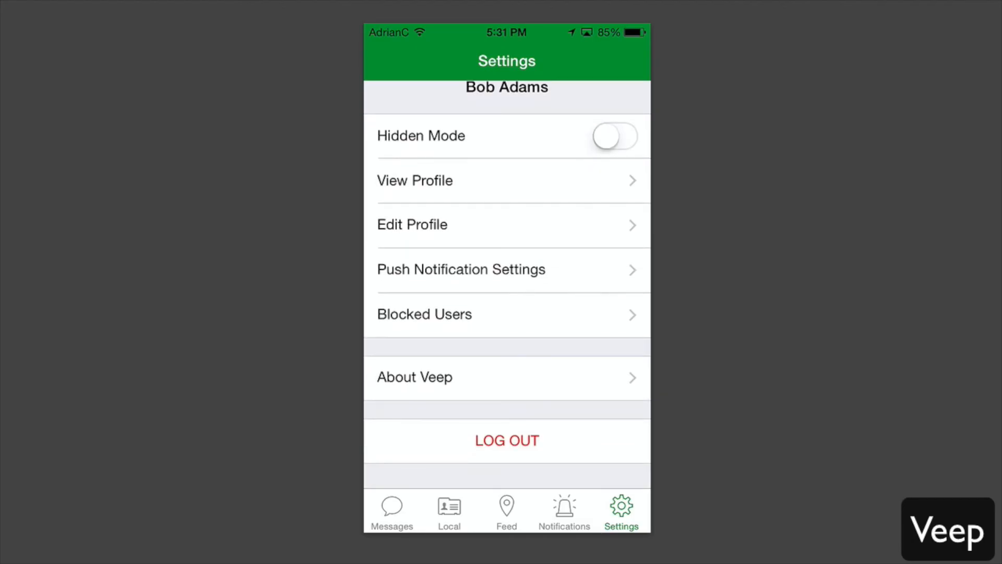
Scroll the Settings list and switch the Hidden Mode toggle on.
scroll(down, 3)
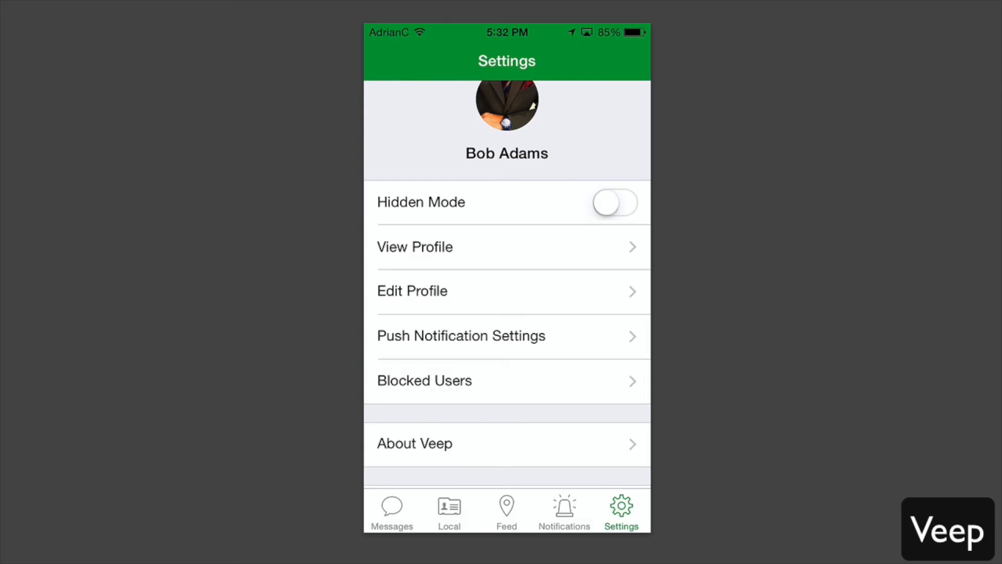
click(615, 203)
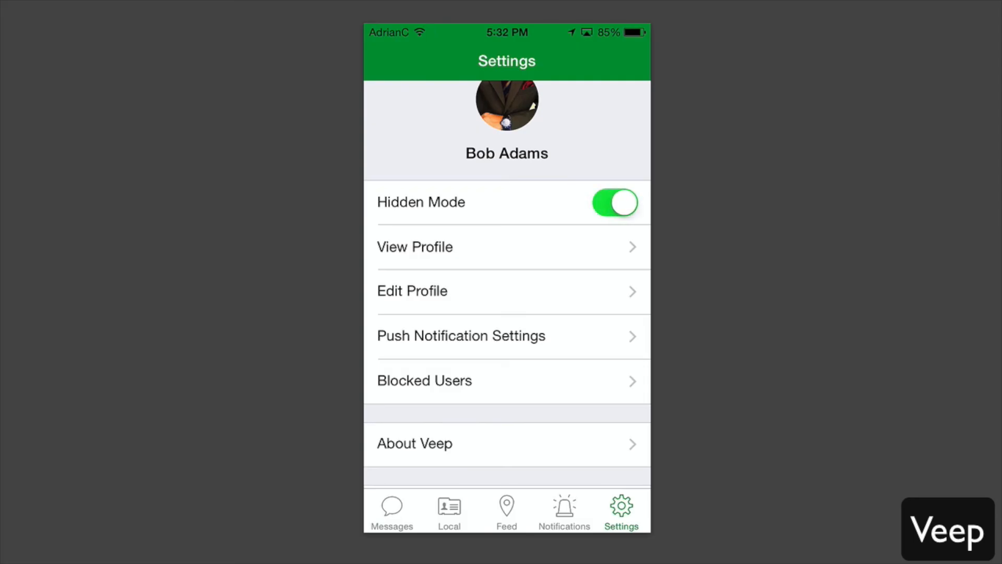